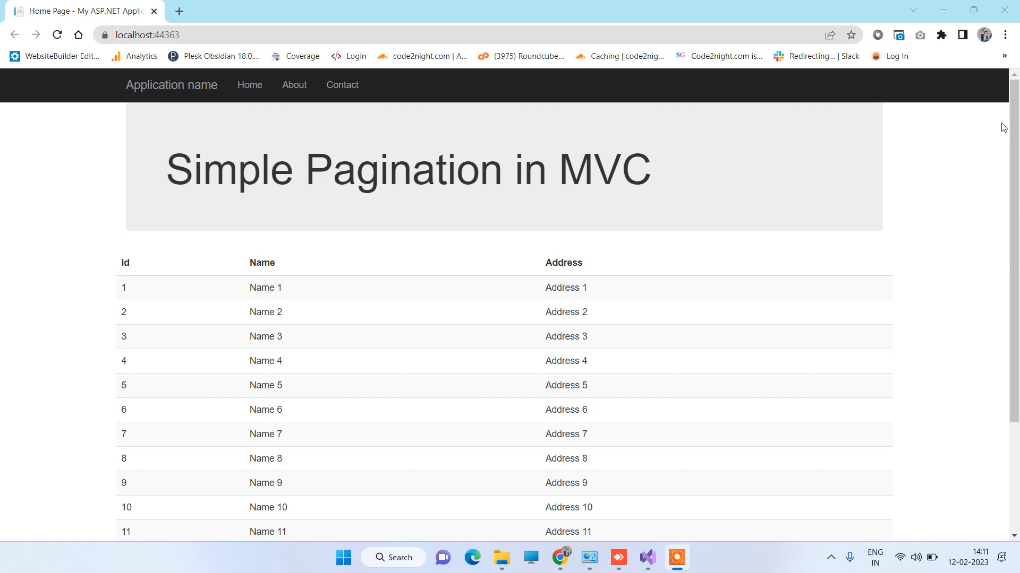
- Review the hardcoded table rows in Index.cshtml, then open _Layout.cshtml
scroll(down, 3)
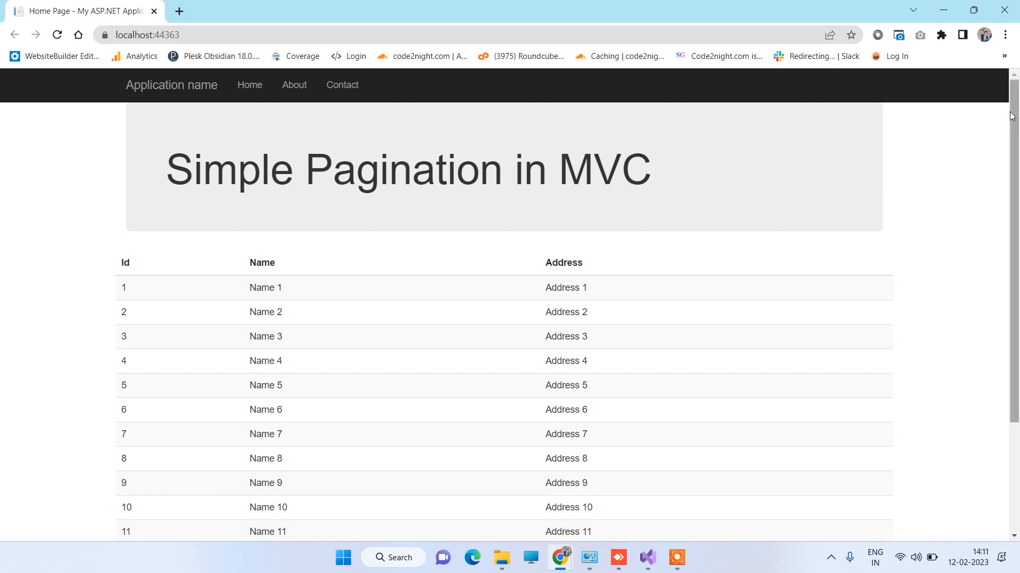
scroll(down, 3)
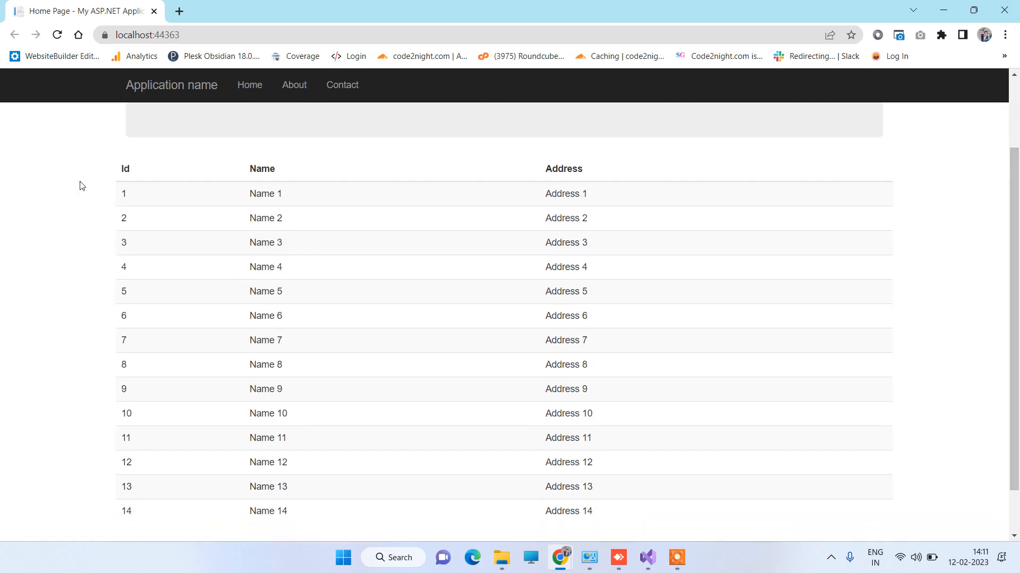
mouse_move(957, 261)
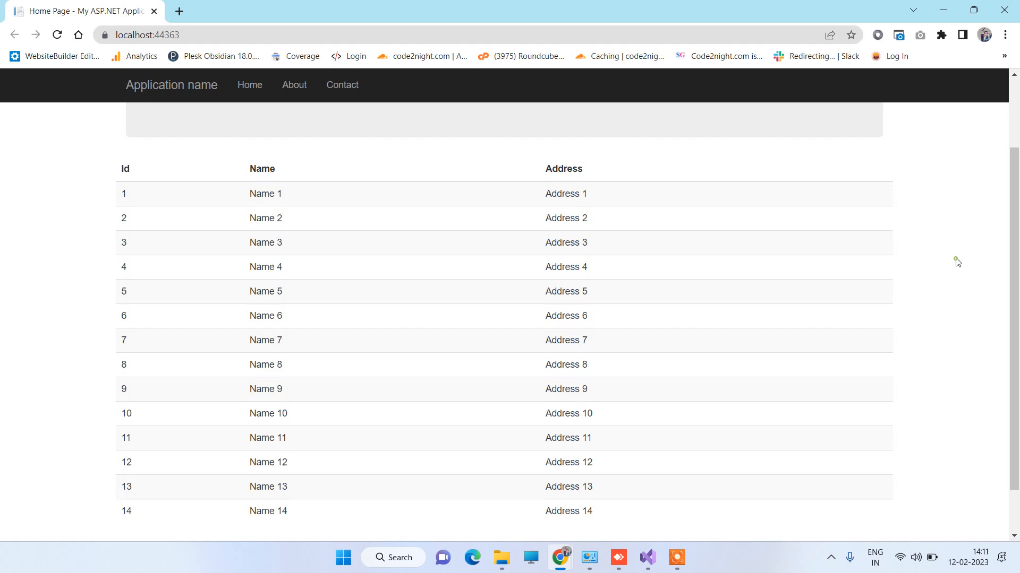
scroll(down, 3)
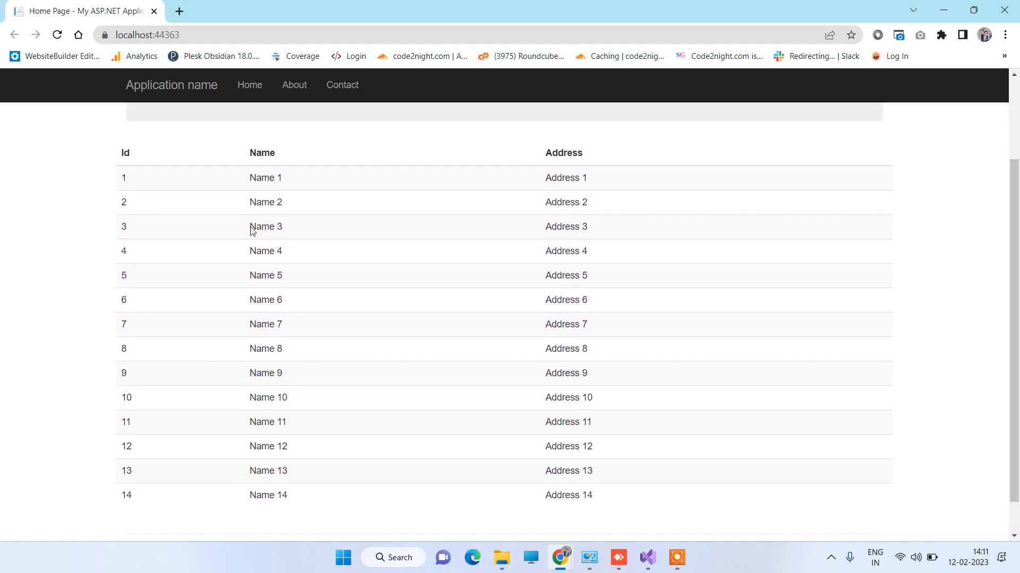
click(647, 557)
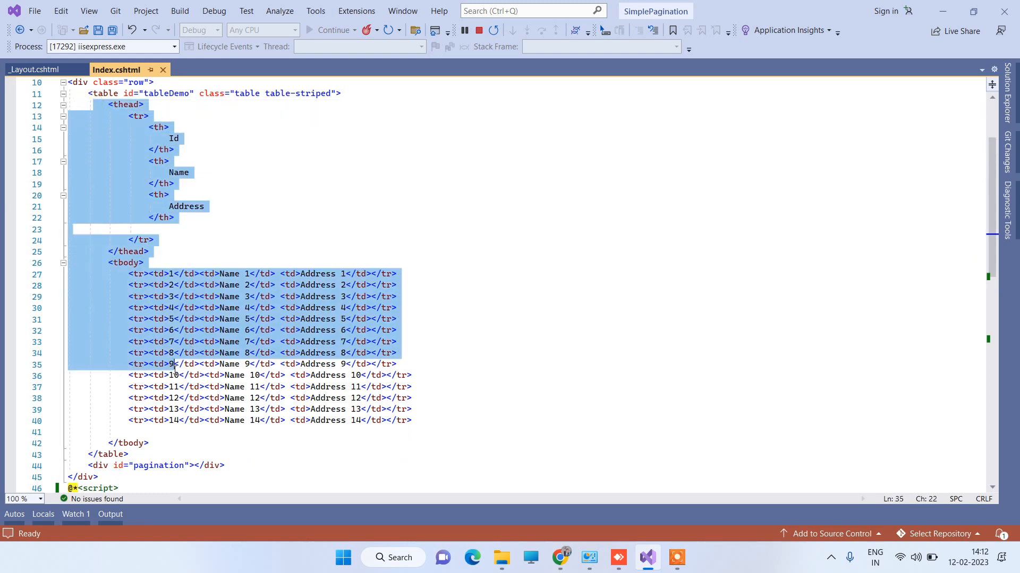
click(413, 398)
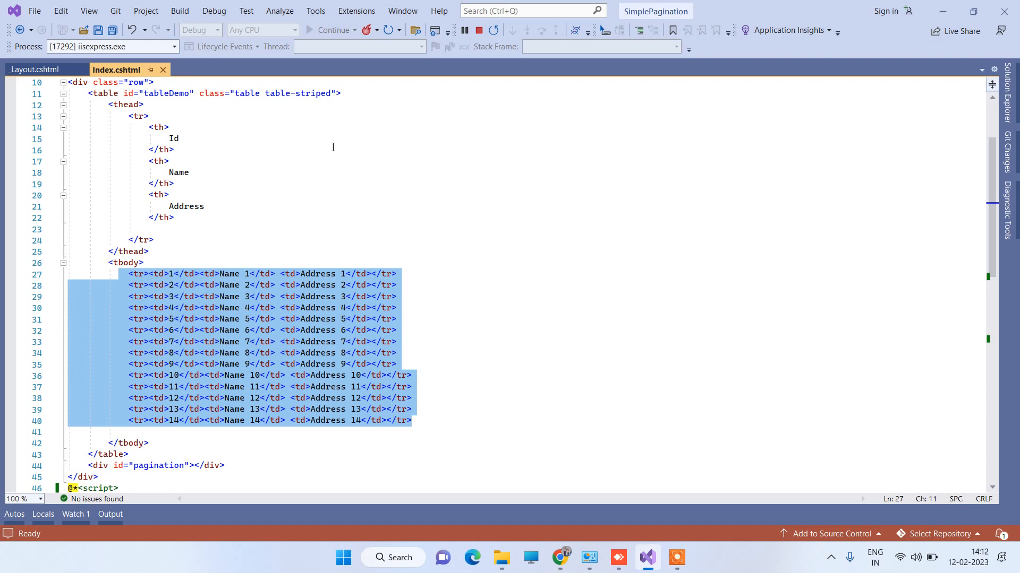
click(35, 69)
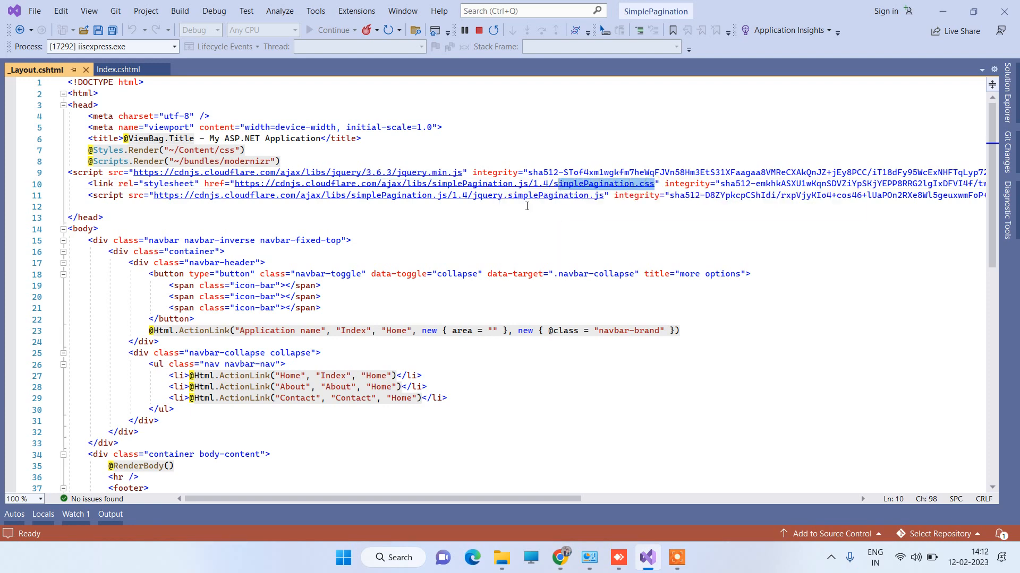
- Check the simplePagination.css reference, then go back to Index.cshtml's commented script
double_click(557, 195)
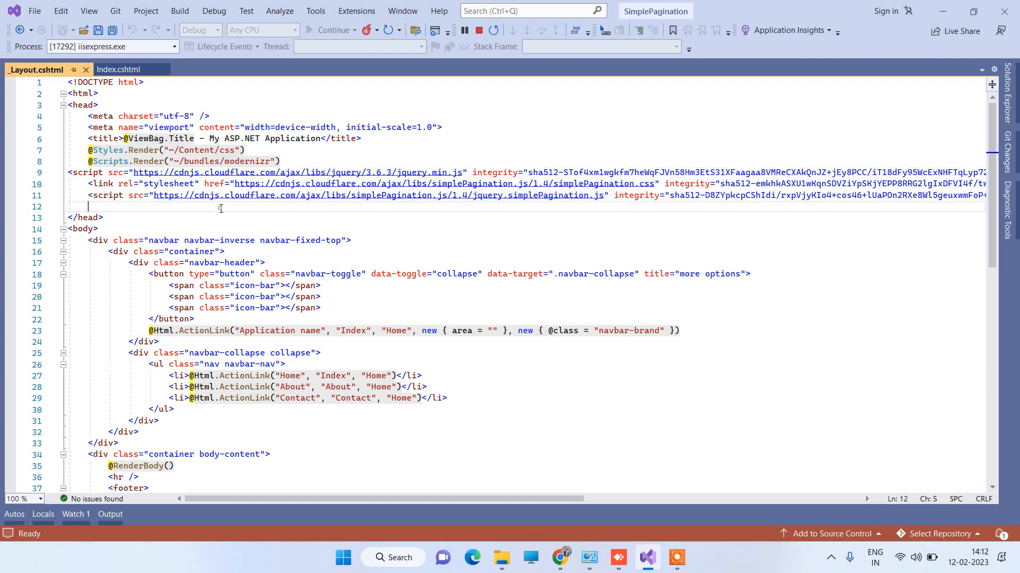
click(116, 70)
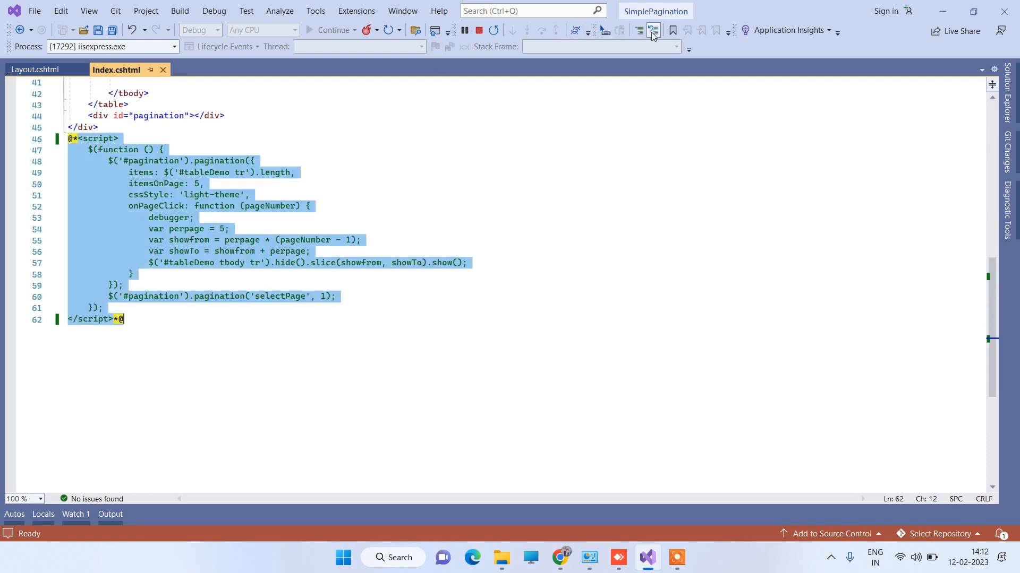
- Uncomment the pagination script and review its container div and itemsOnPage 5 setting
click(652, 31)
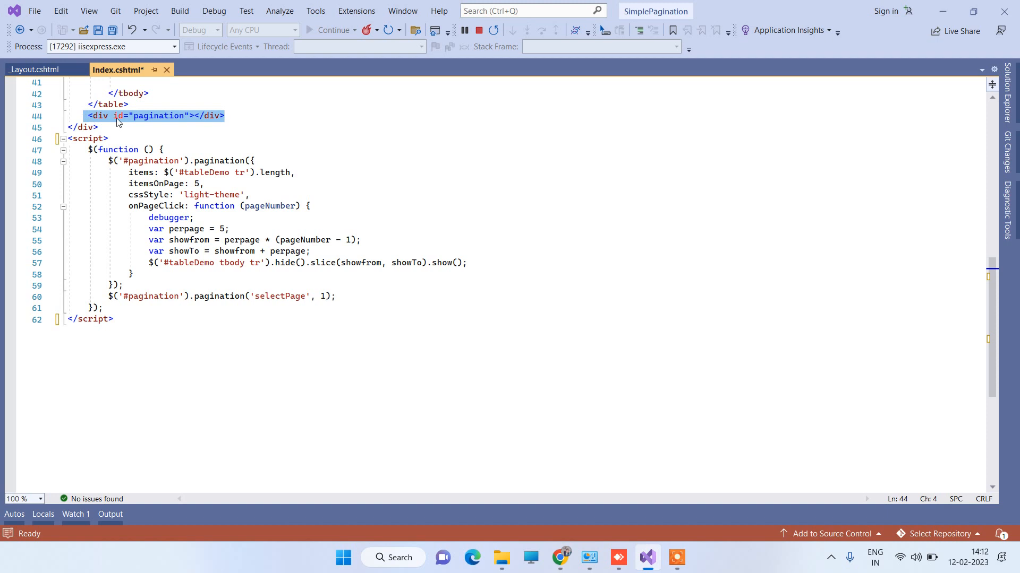
click(154, 116)
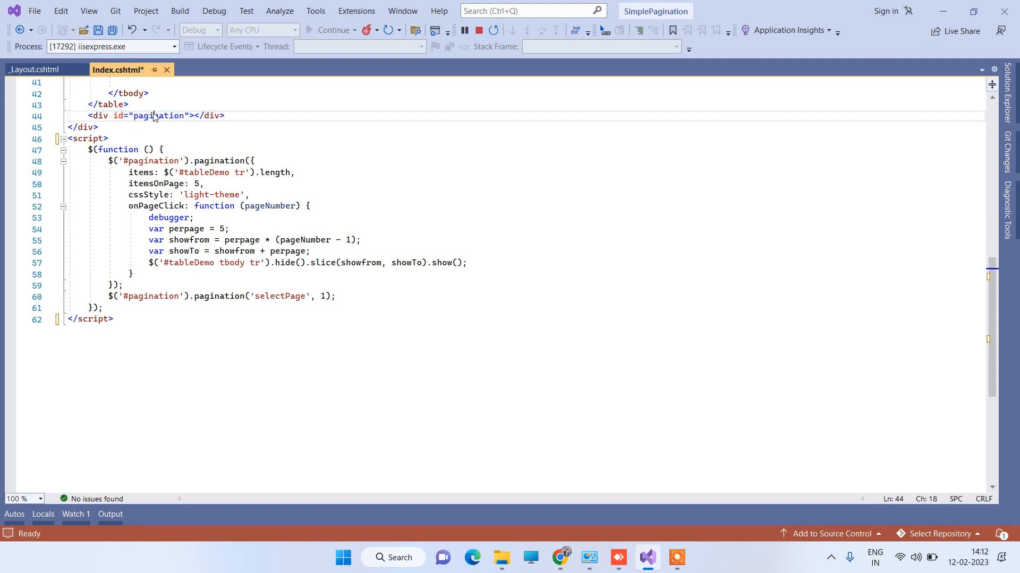
click(148, 150)
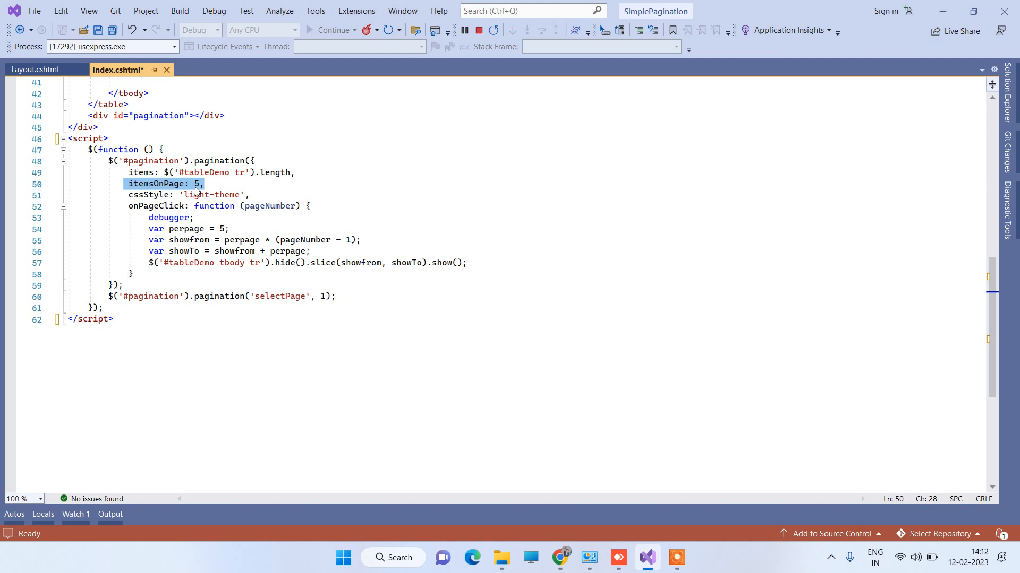
click(196, 183)
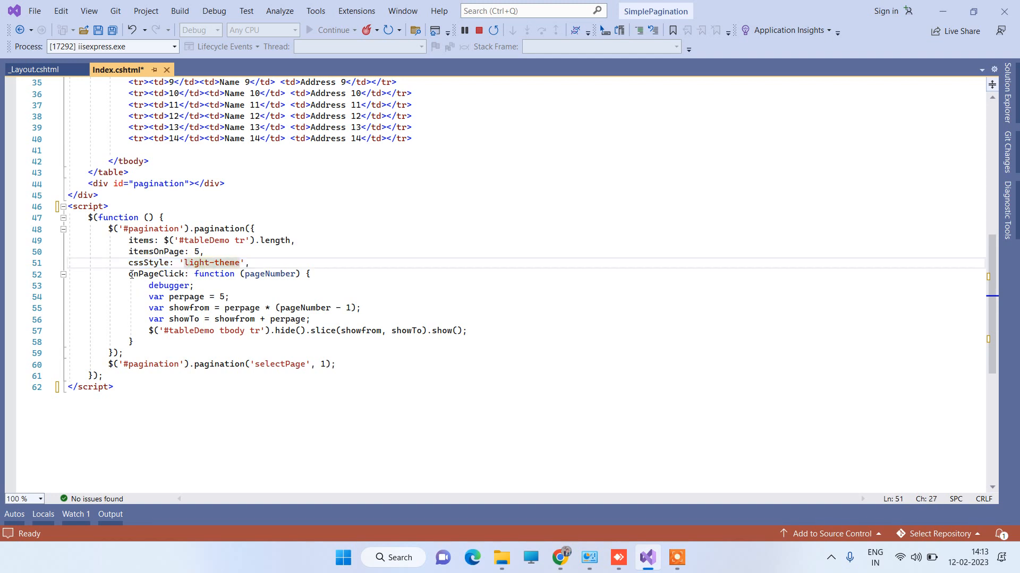
- Review the onPageClick handler's per-page and start-row calculations, then save Index.cshtml
drag(131, 274, 133, 342)
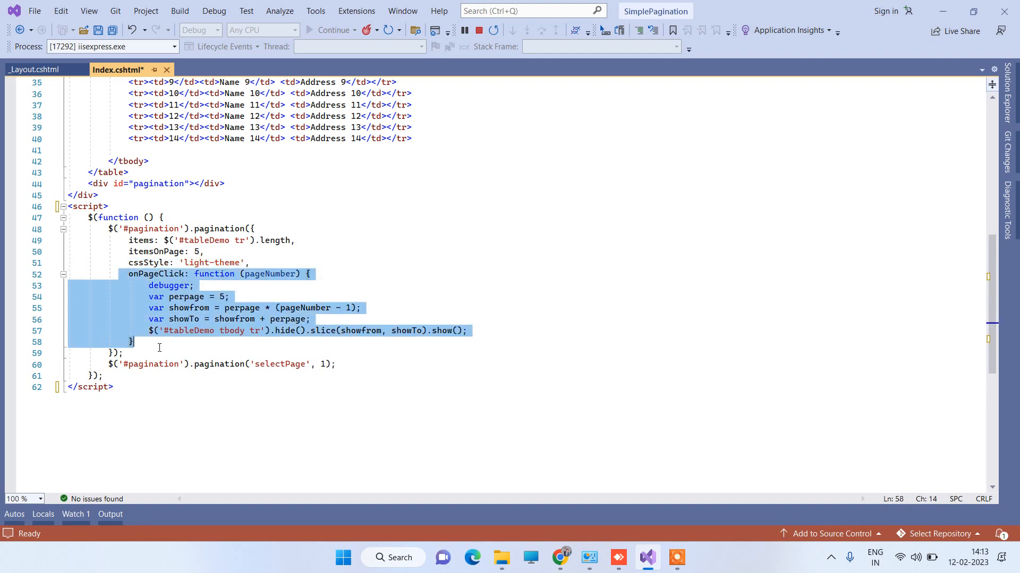
click(231, 297)
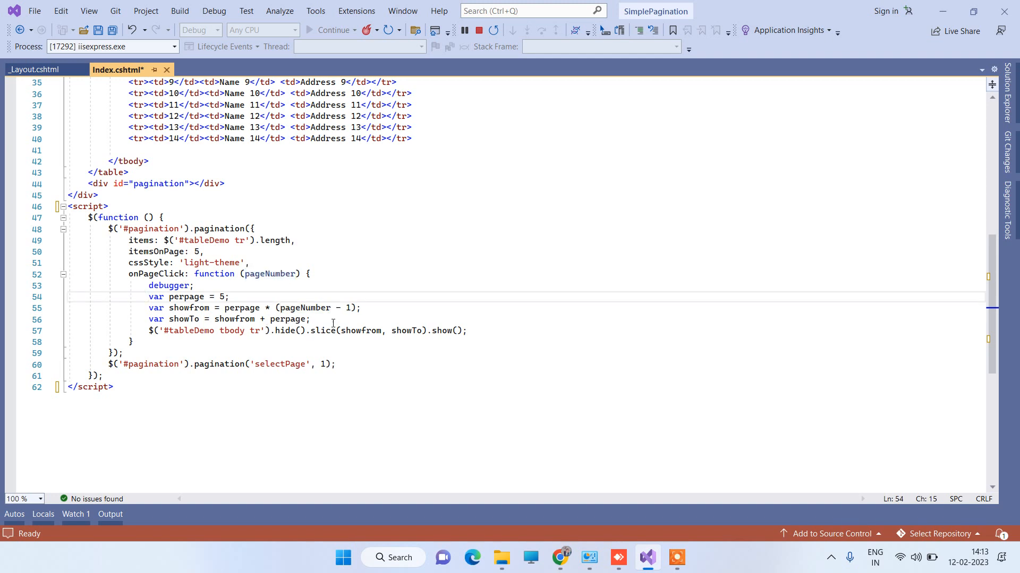
drag(218, 320, 466, 330)
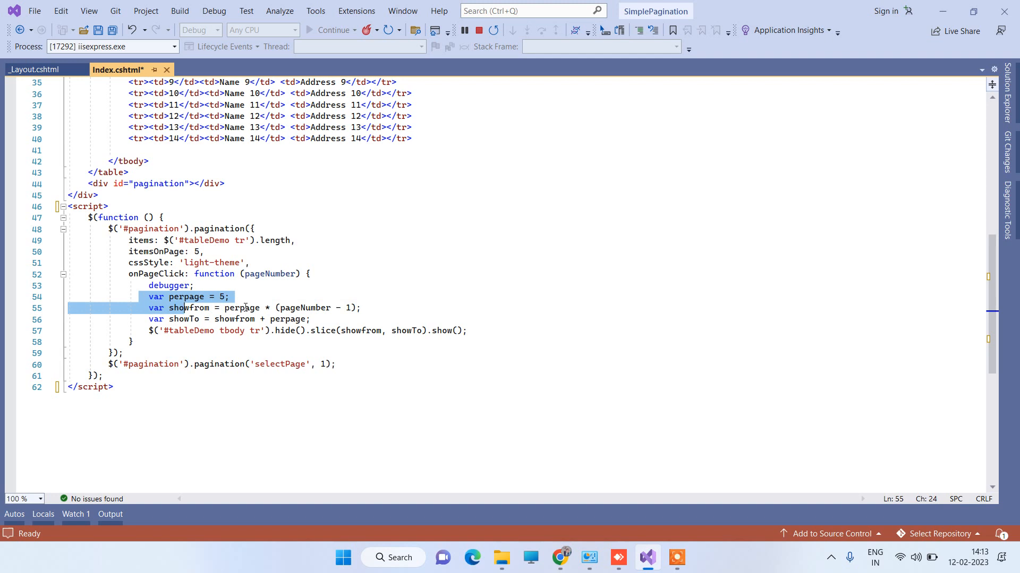
click(468, 330)
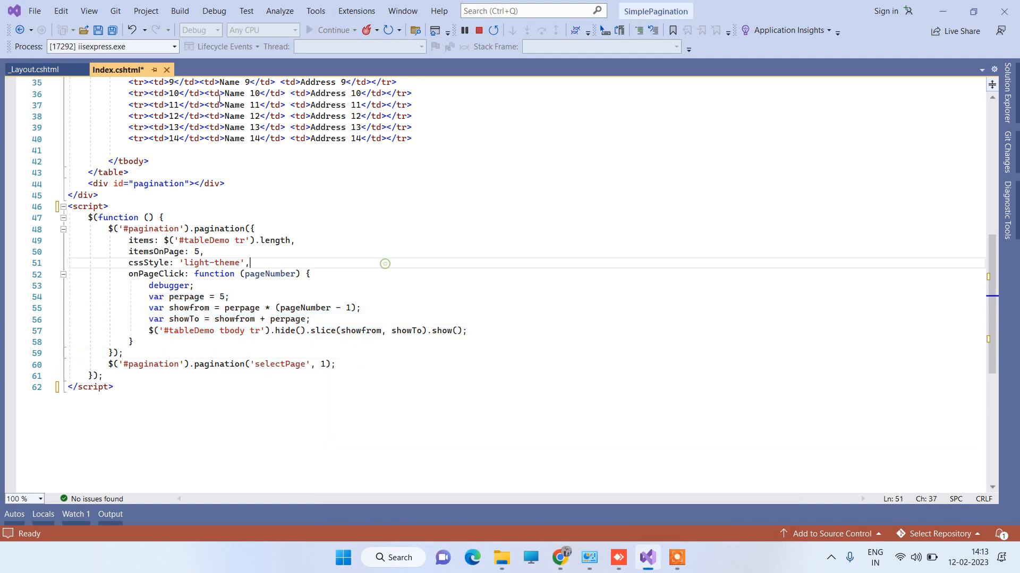
key(ctrl+s)
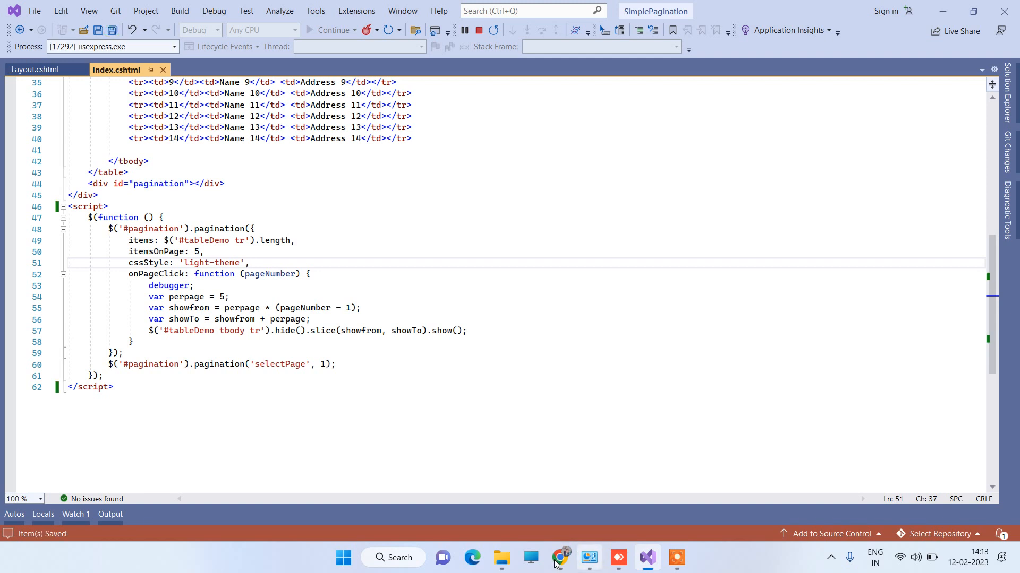
- Refresh the page in Chrome and check pages 2, 1, Next and 3
click(559, 557)
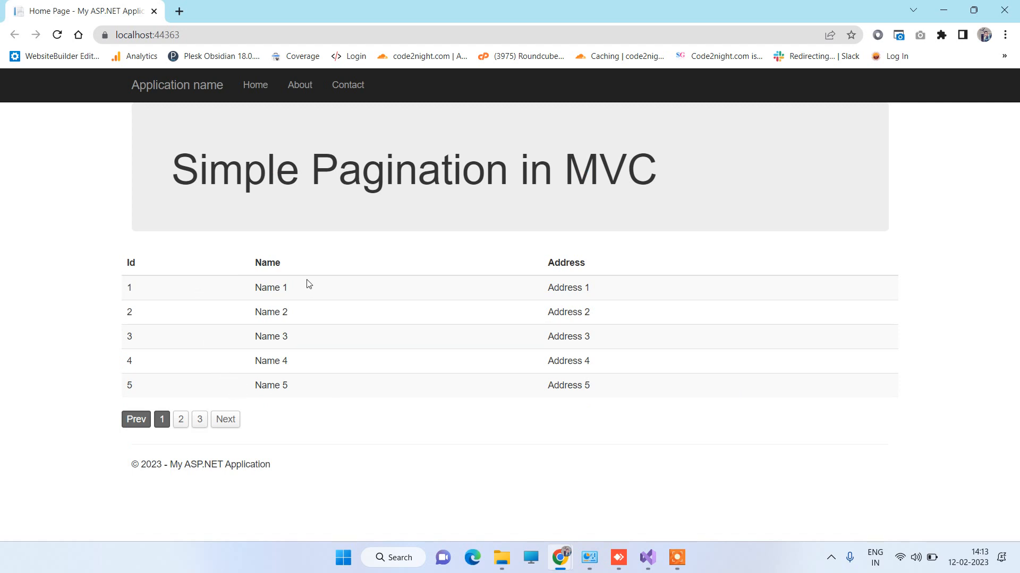
mouse_move(180, 419)
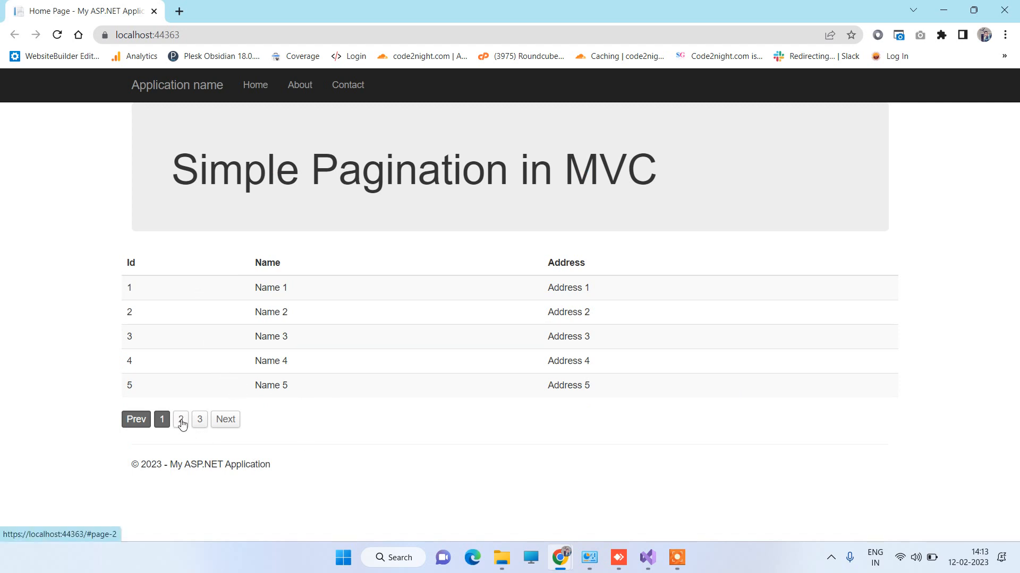
click(180, 420)
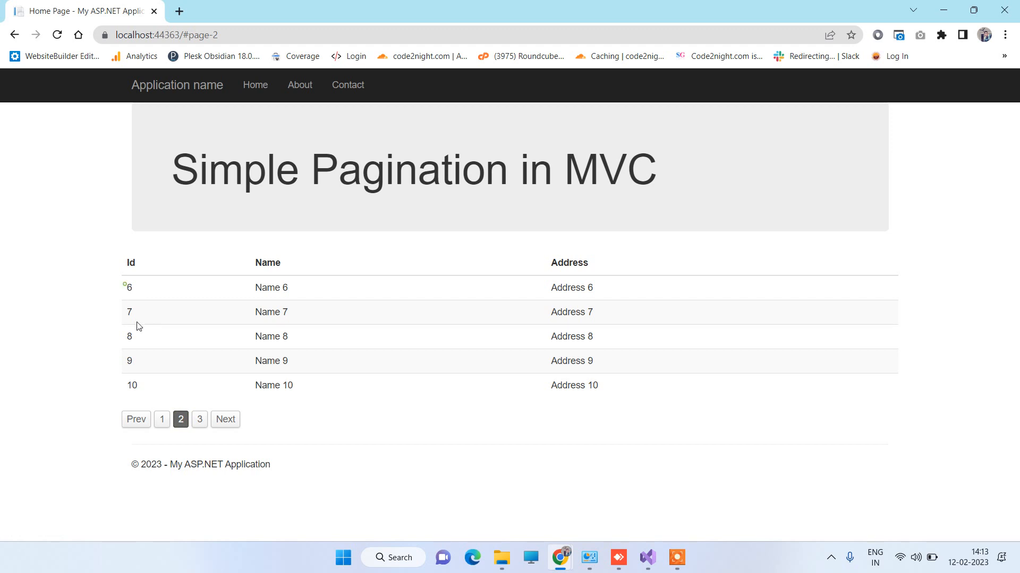
click(200, 419)
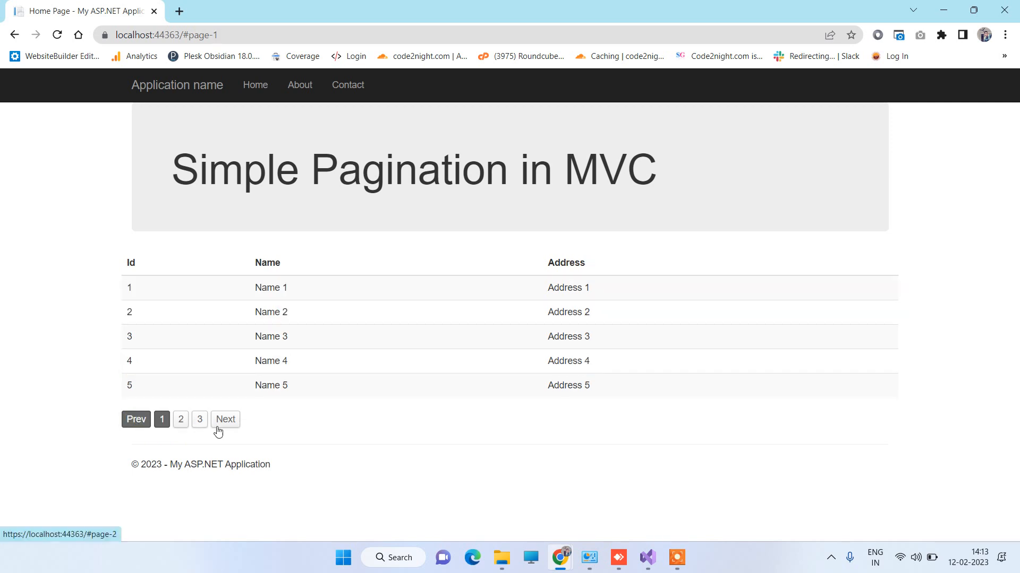
click(200, 419)
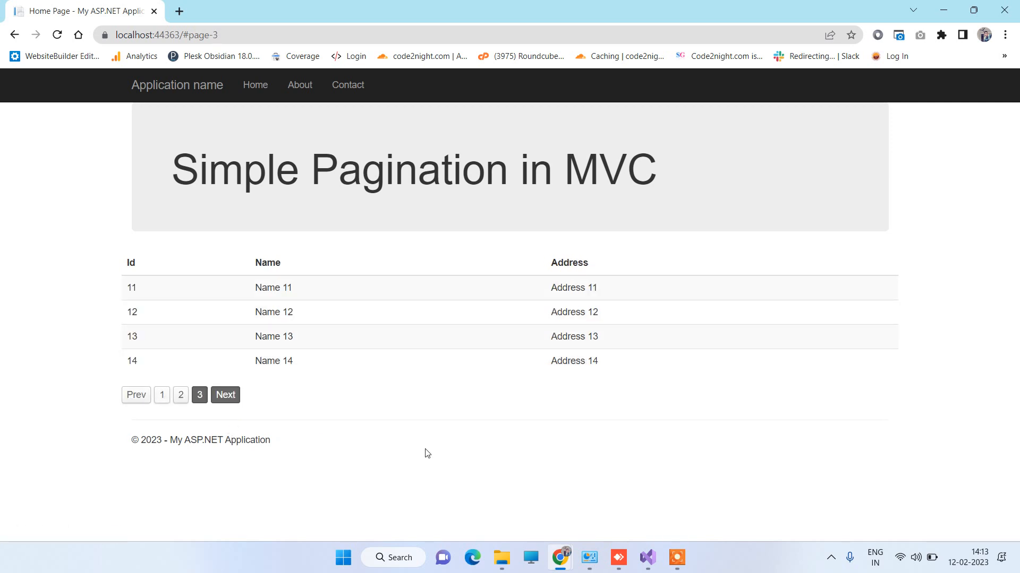
click(646, 557)
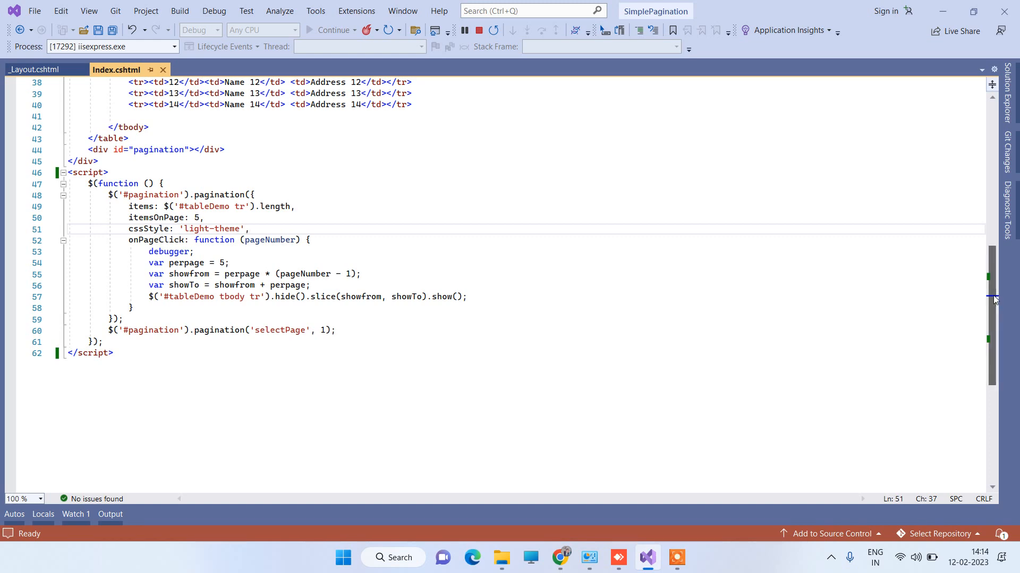
scroll(up, 3)
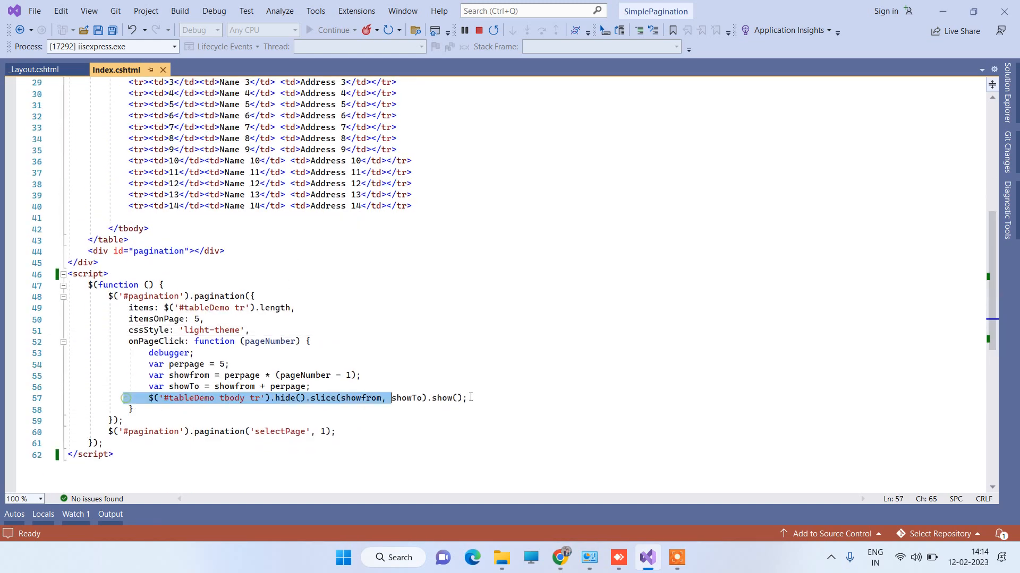
click(260, 398)
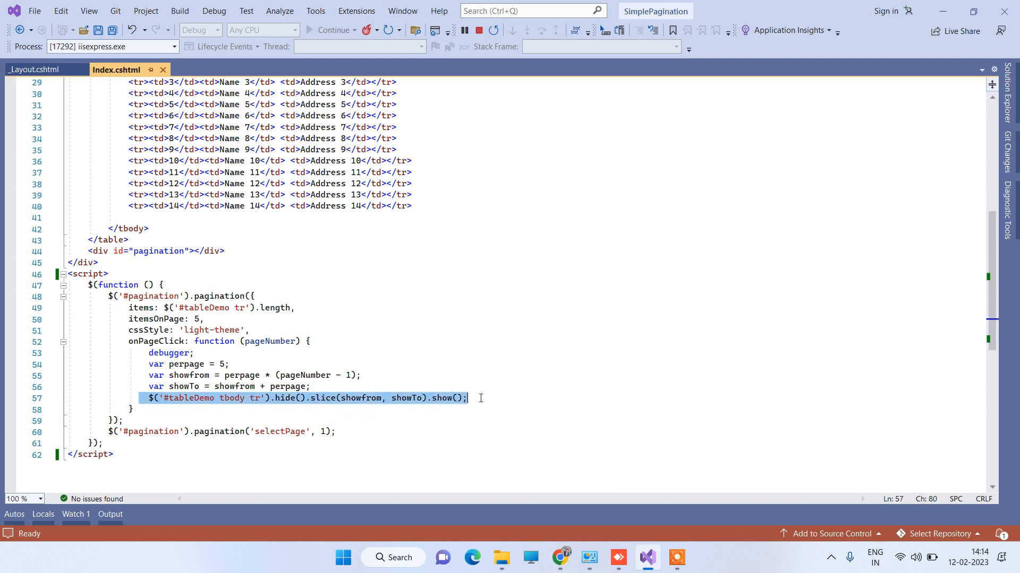
click(172, 397)
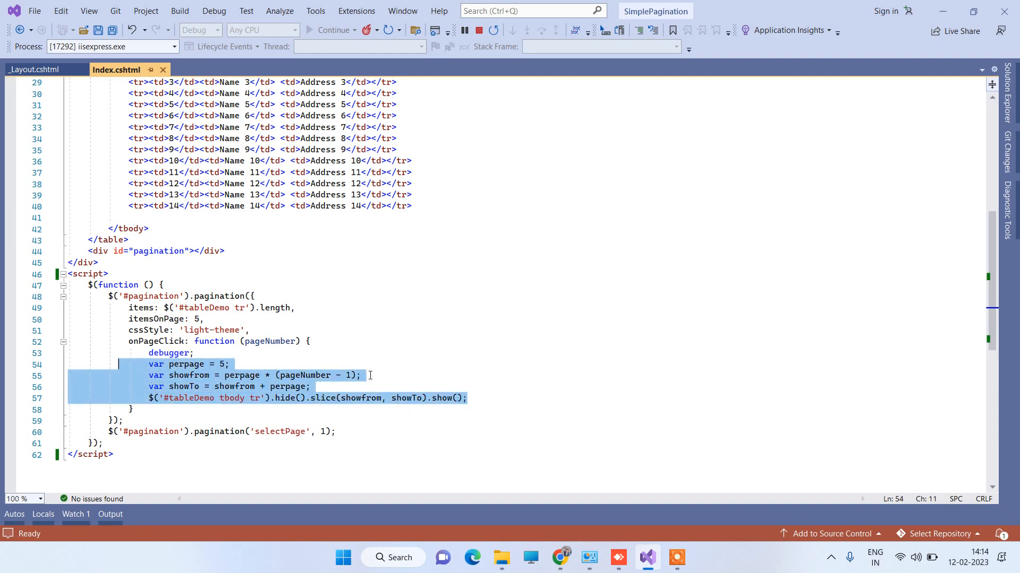
click(335, 375)
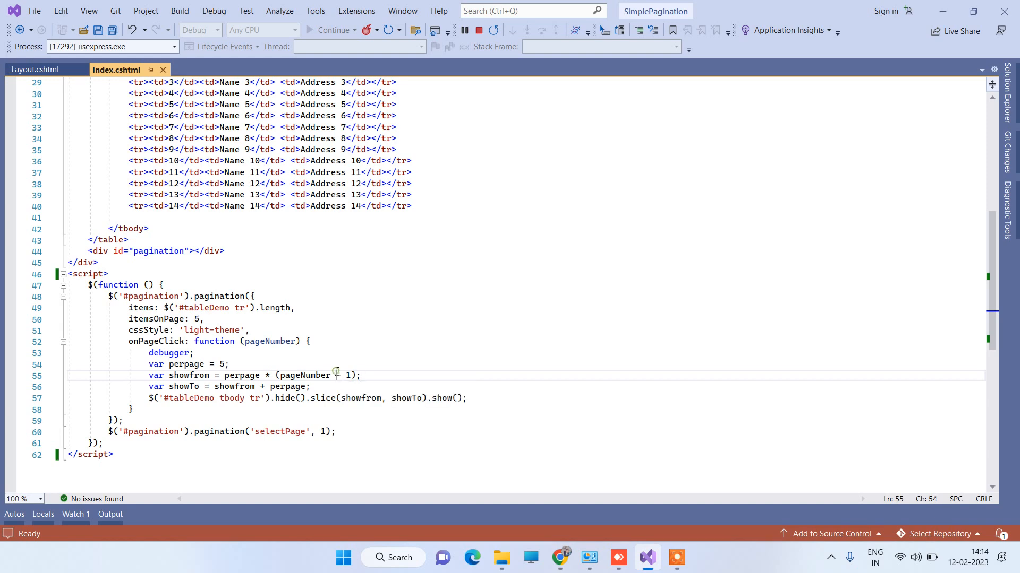
mouse_move(561, 557)
text(simple pag)
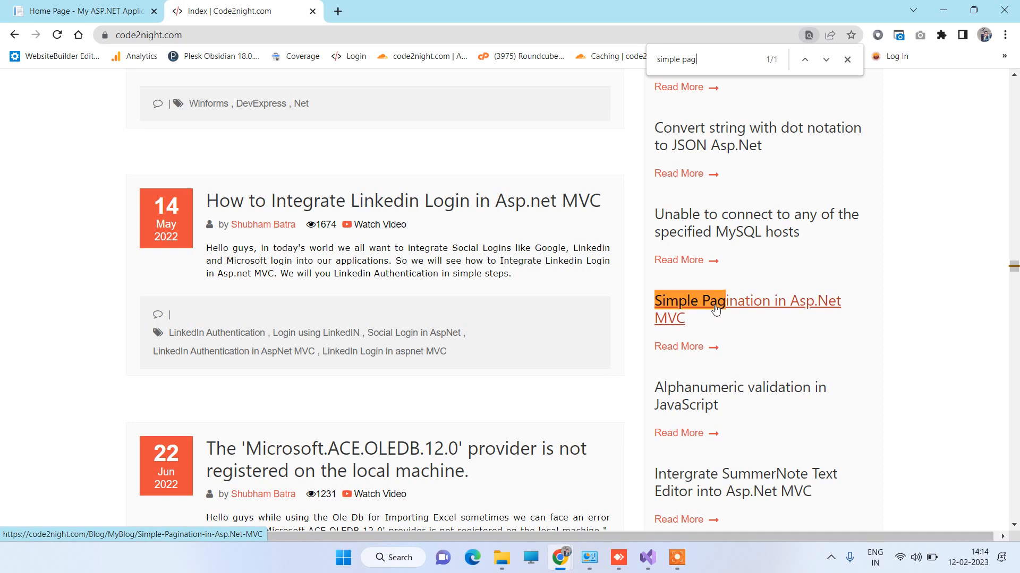
- Open the 'Simple Pagination in Asp.Net MVC' article and scroll to its screenshots
click(747, 300)
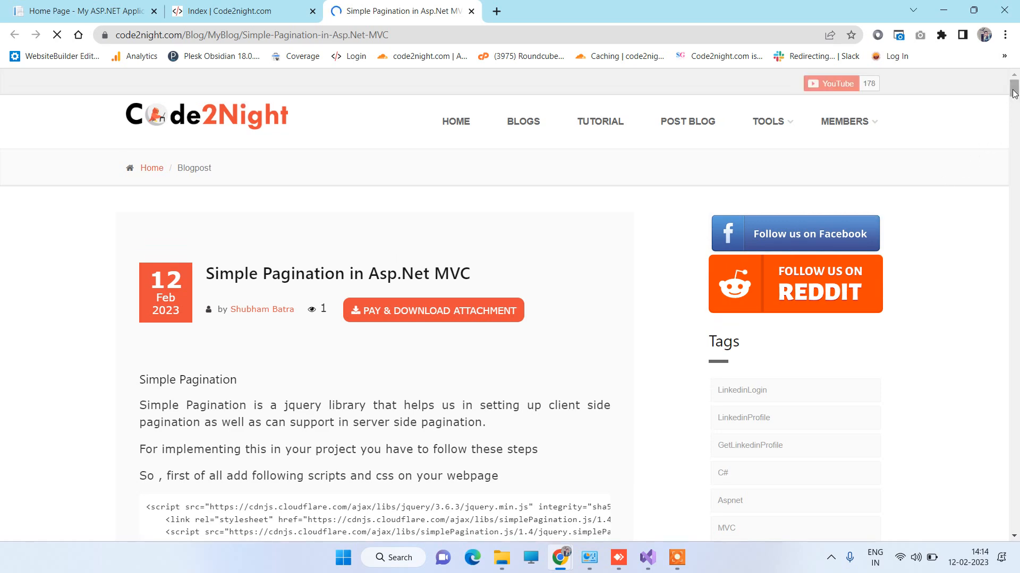
scroll(down, 3)
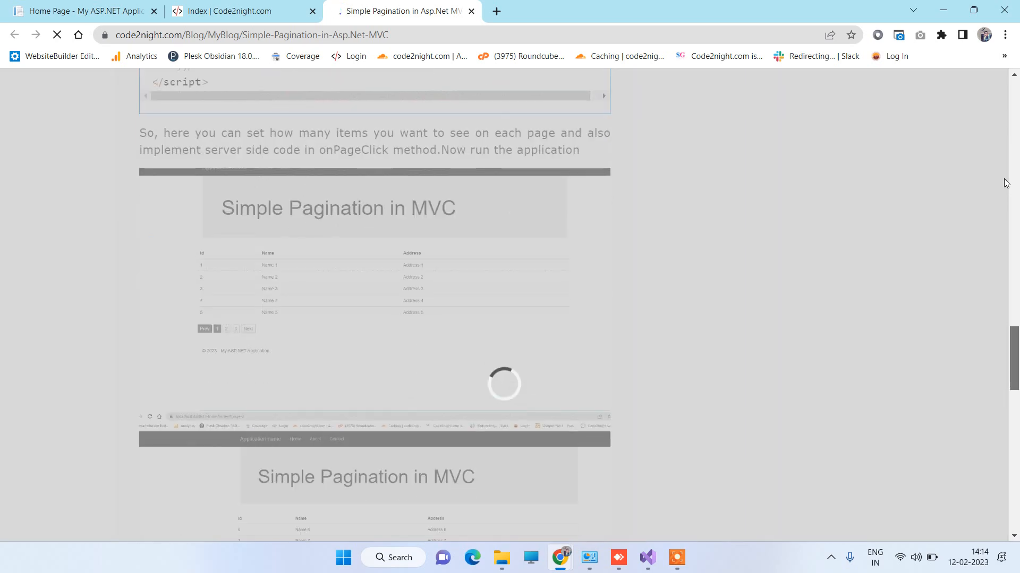